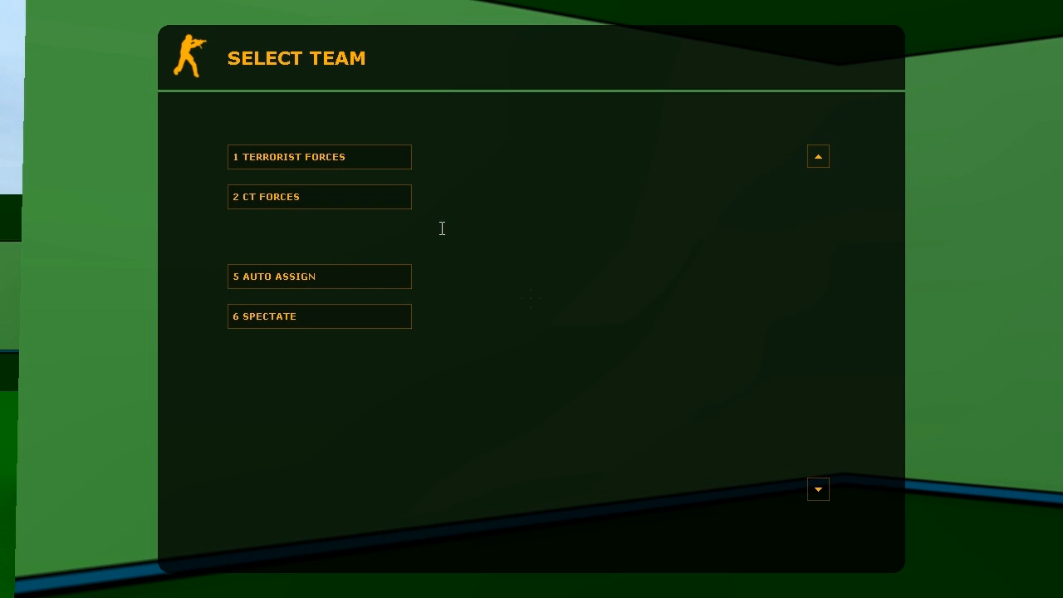
Join a team from the Select Team screen so the match can start.
left_click(319, 156)
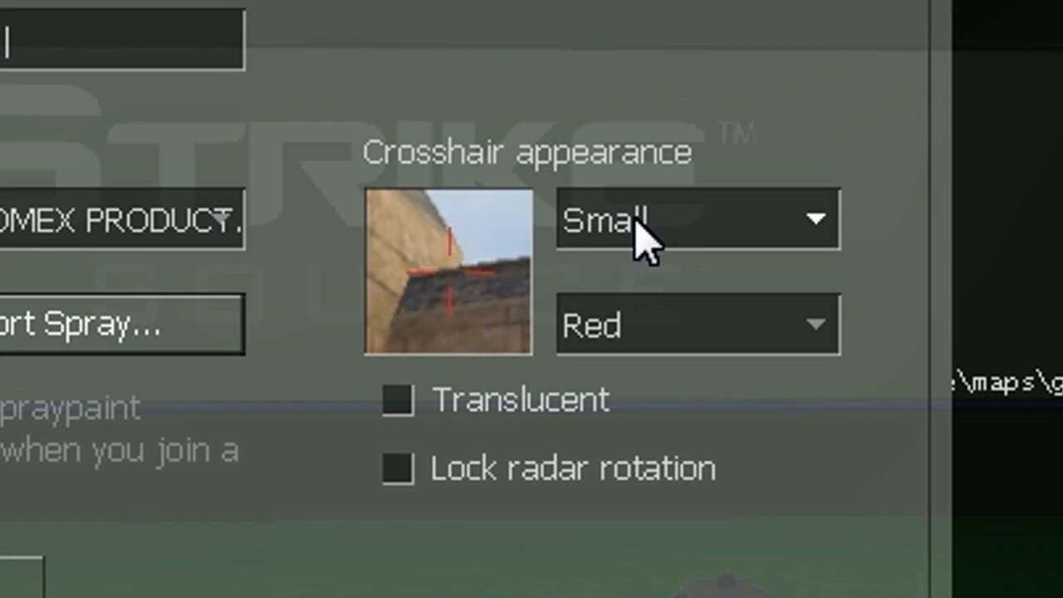
Enable the developer console (~) in Options > Keyboard > Advanced and confirm.
left_click(697, 219)
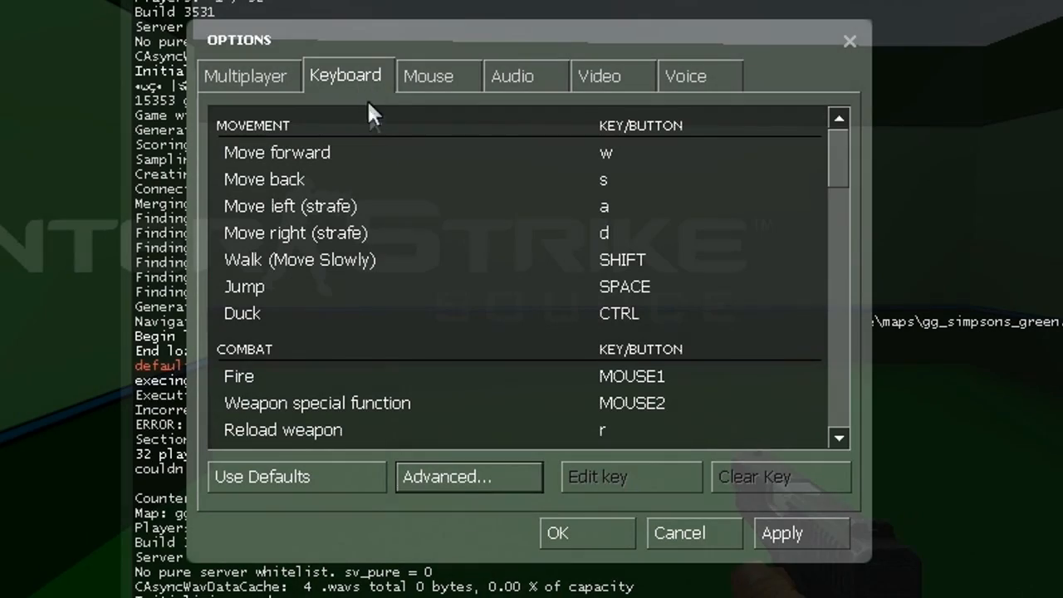
left_click(468, 475)
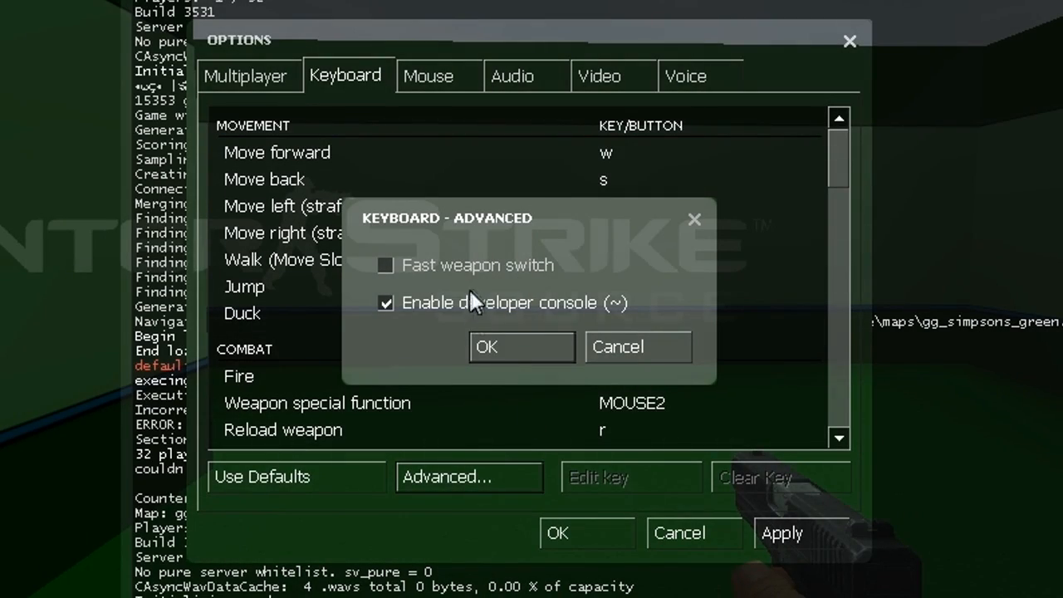
left_click(521, 347)
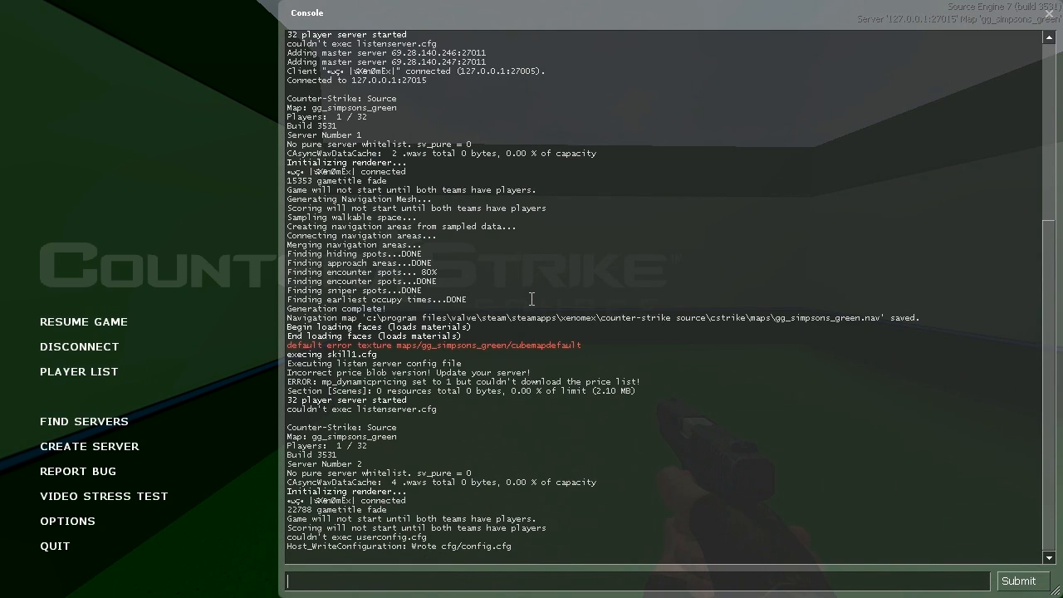
Run 'cl_crosshairscale 2000' in the console to shrink the crosshair.
type("cl")
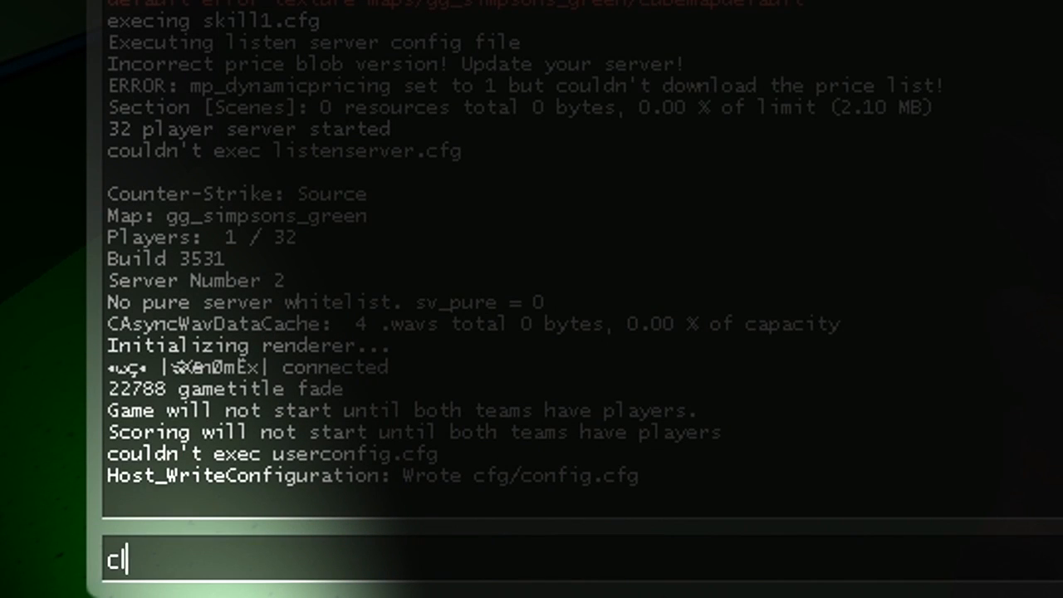
type("_crossha")
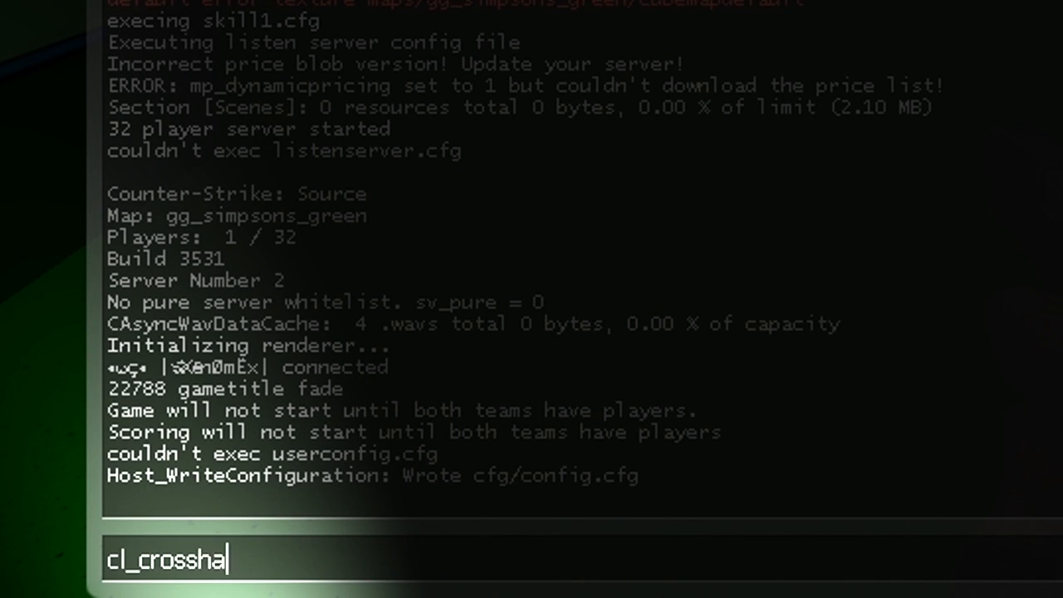
type("irscsl")
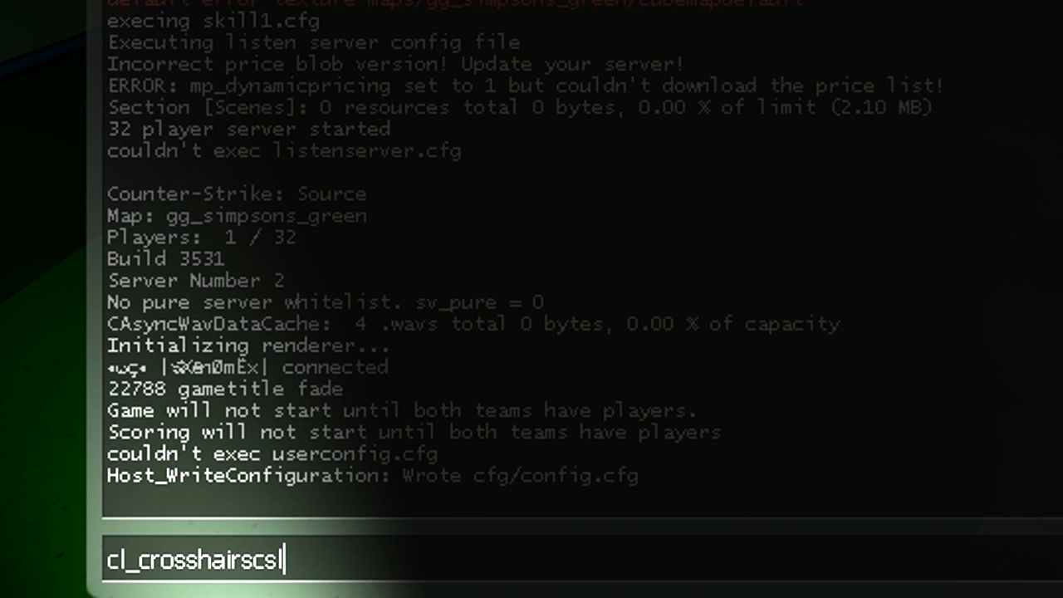
type("ale")
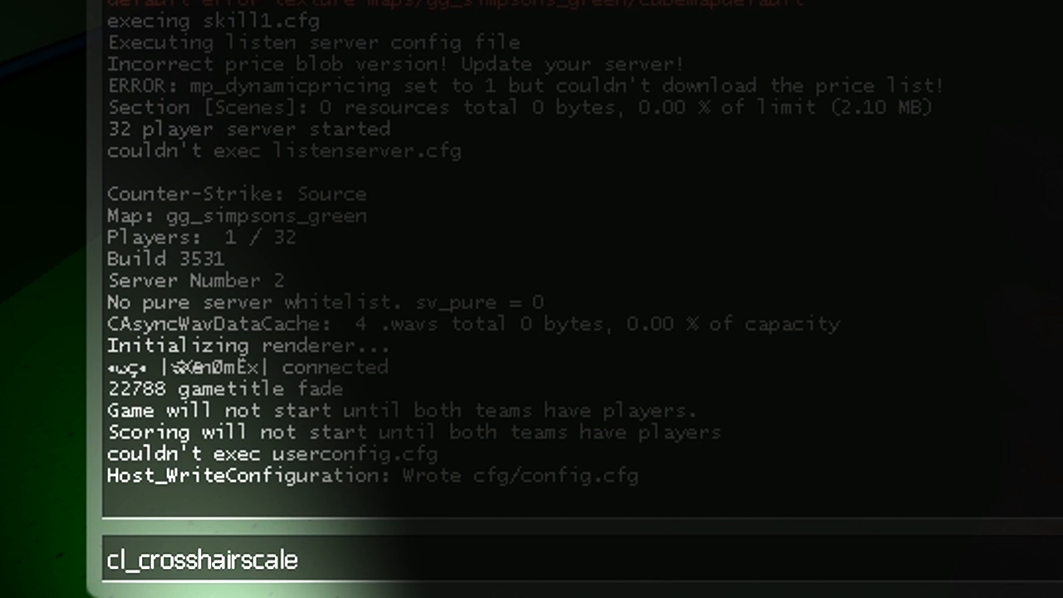
type("2000")
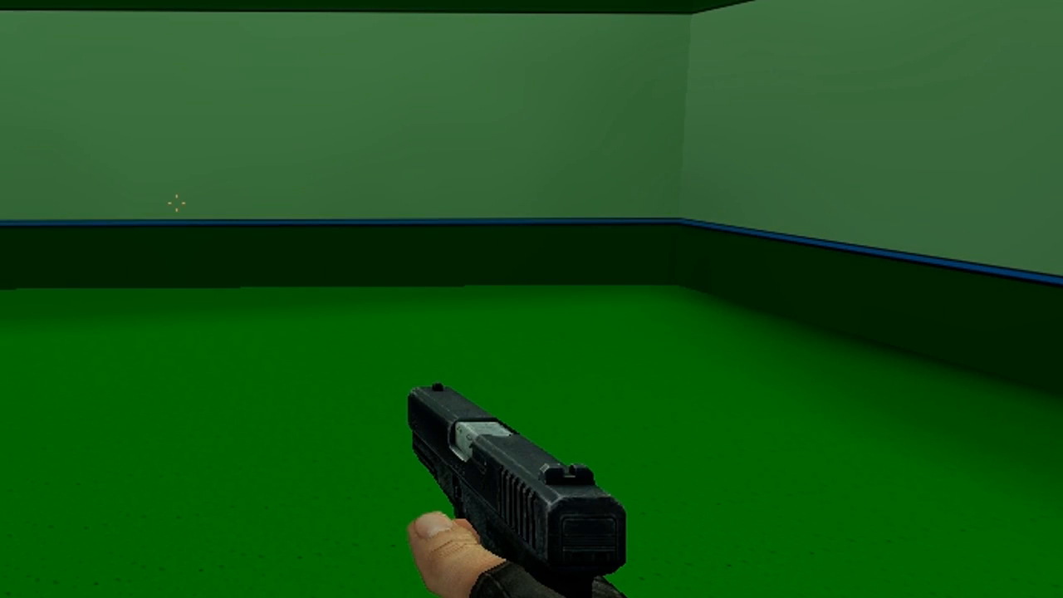
Reopen the console and clear the old value to try another crosshair scale.
key("`")
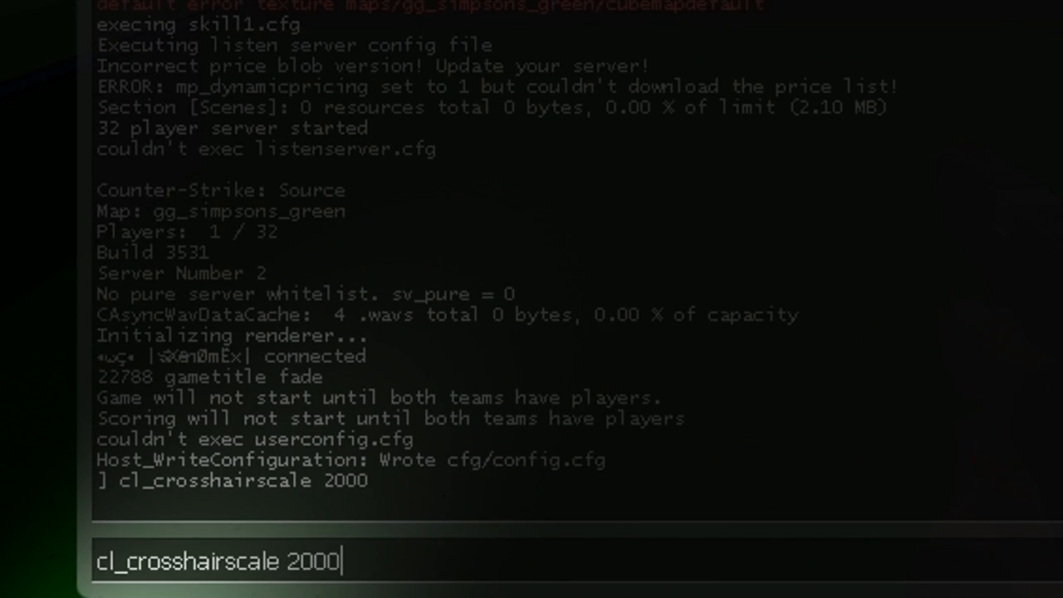
key("BackSpace")
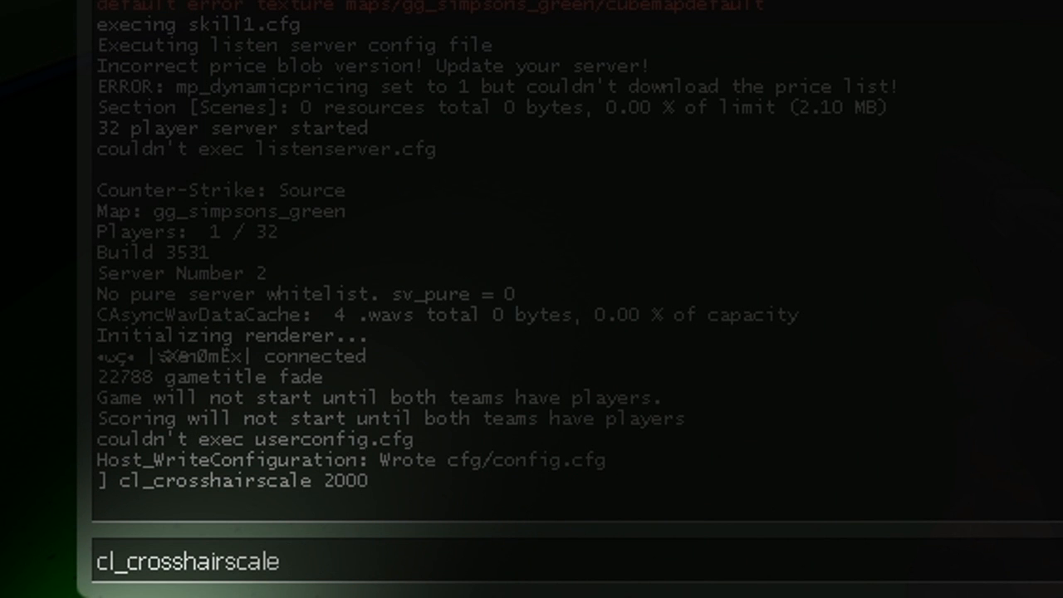